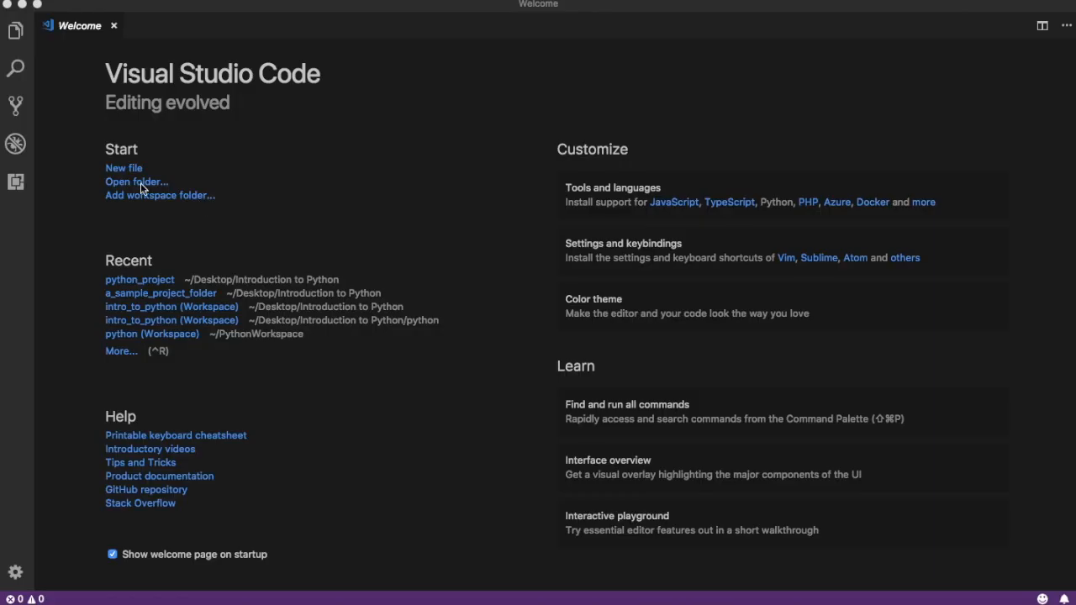
Step: Open the python_project folder from the Introduction to Python directory as the workspace
left_click(137, 182)
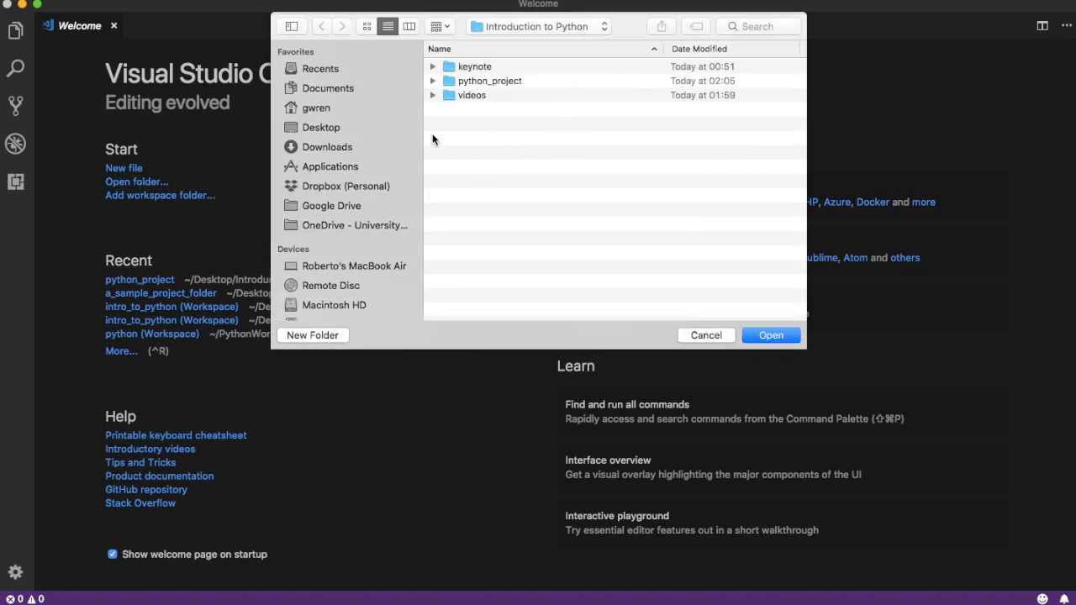
mouse_move(500, 88)
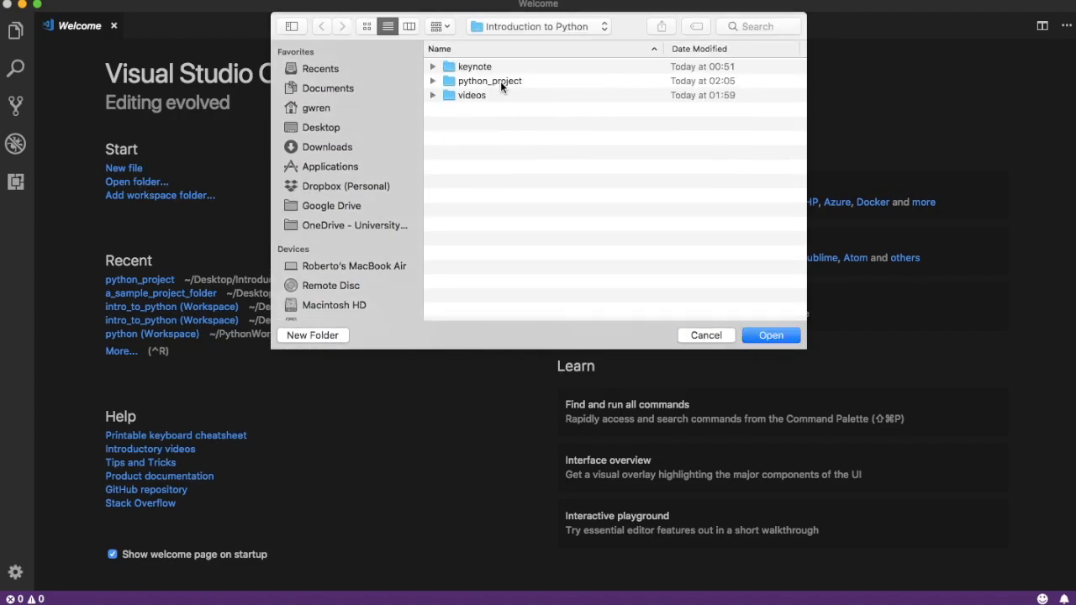
left_click(489, 81)
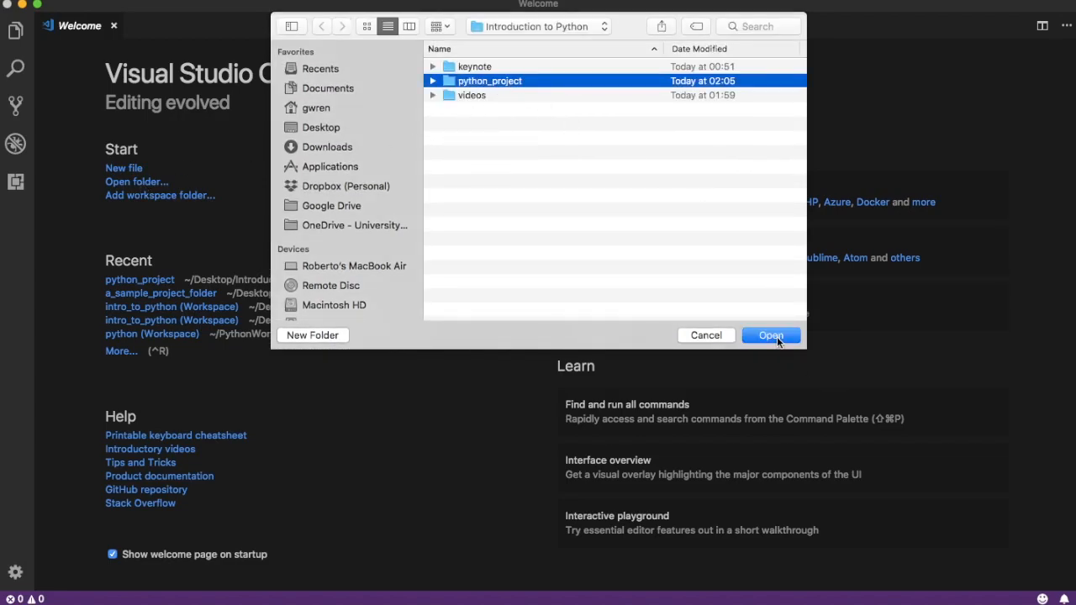
left_click(770, 335)
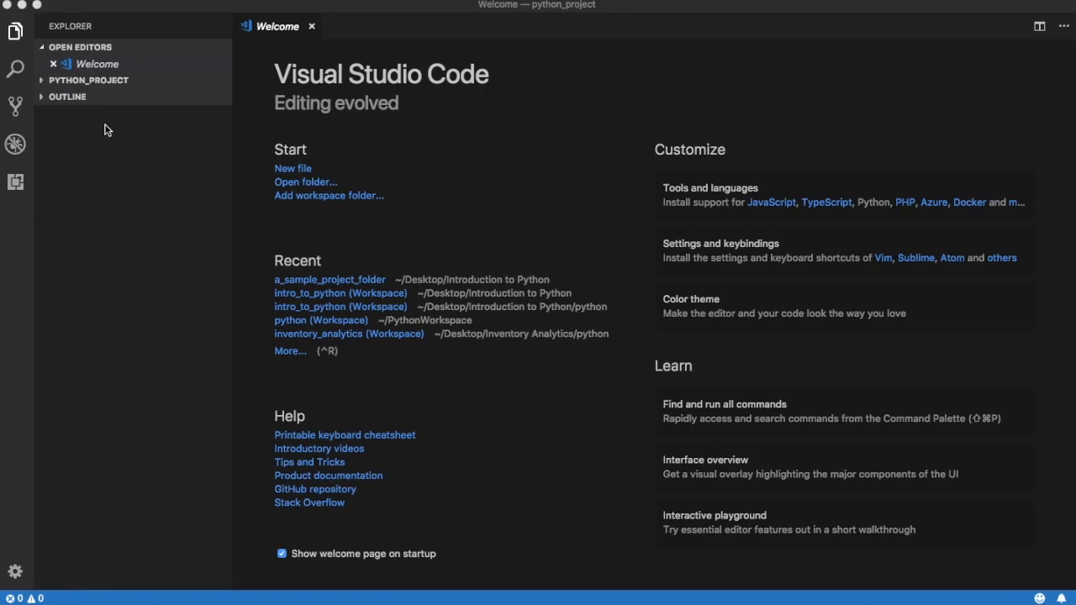
Step: Expand PYTHON_PROJECT and add a new folder named python_package inside it
left_click(89, 80)
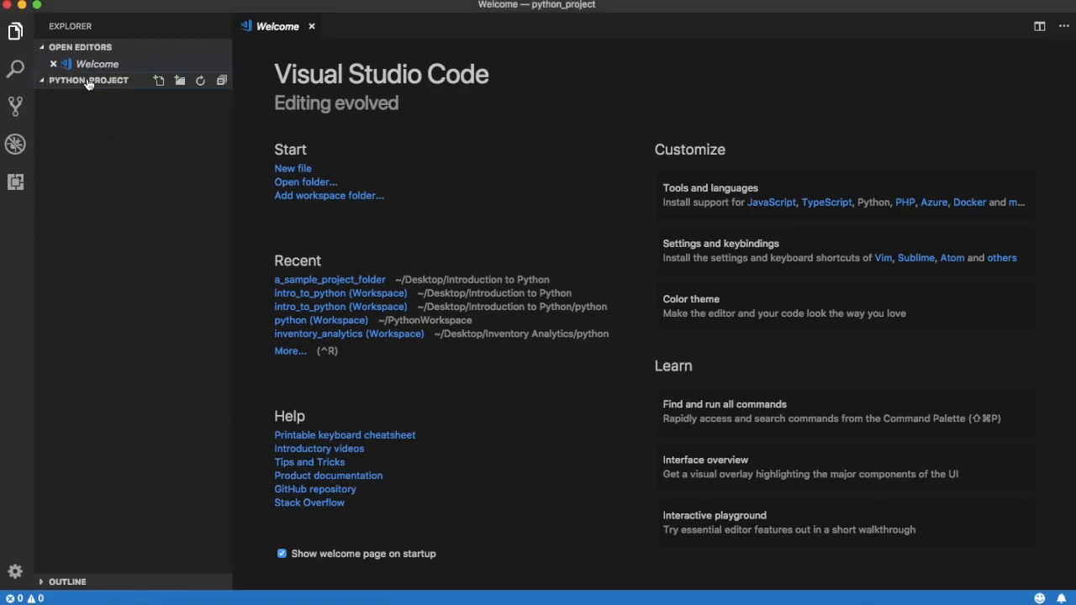
mouse_move(159, 84)
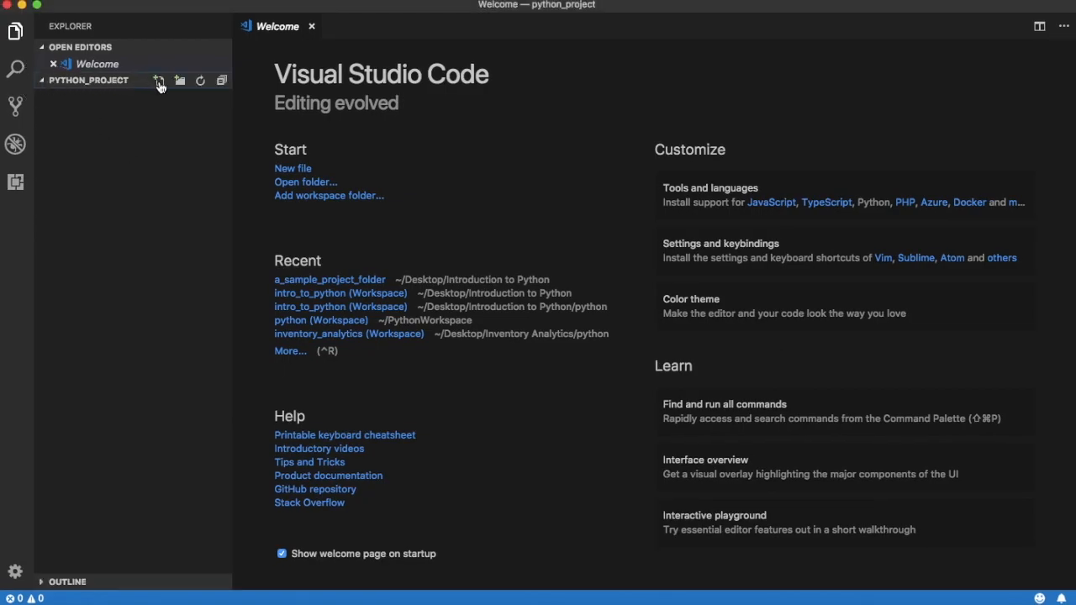
mouse_move(180, 80)
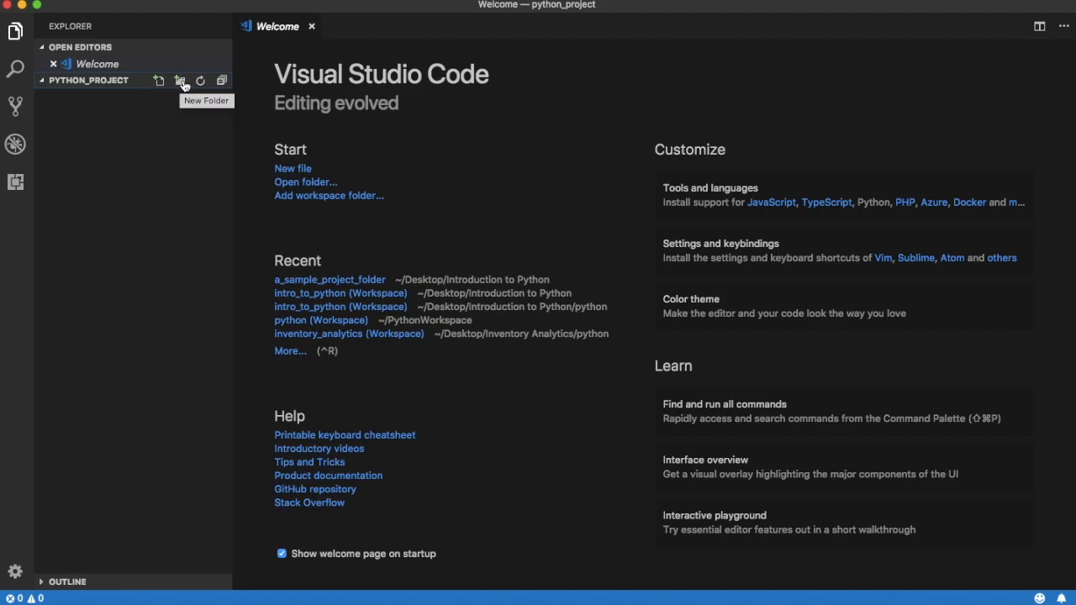
left_click(180, 80)
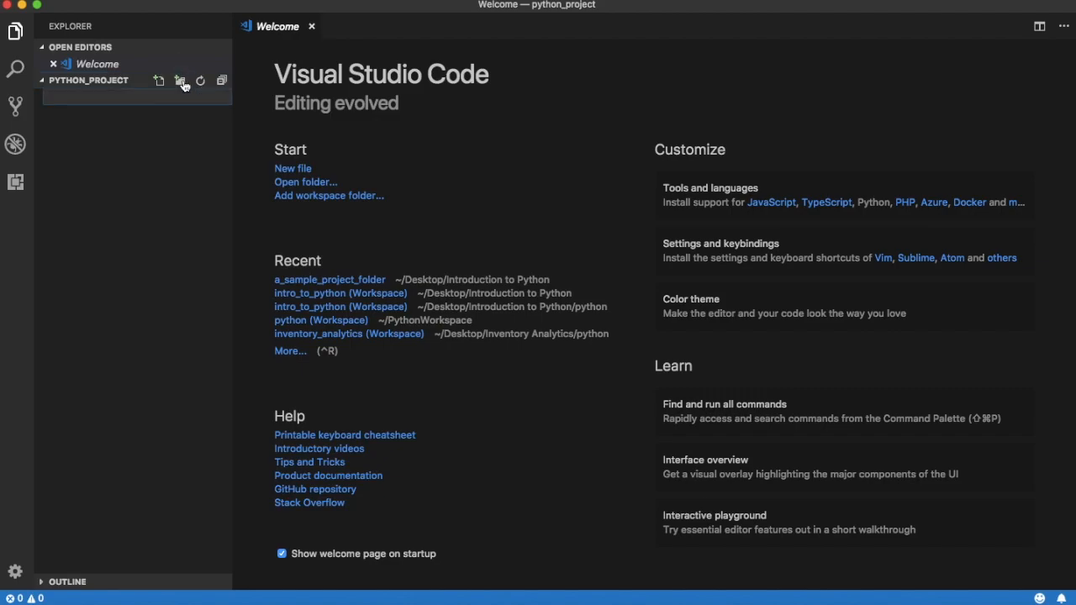
type("python_package")
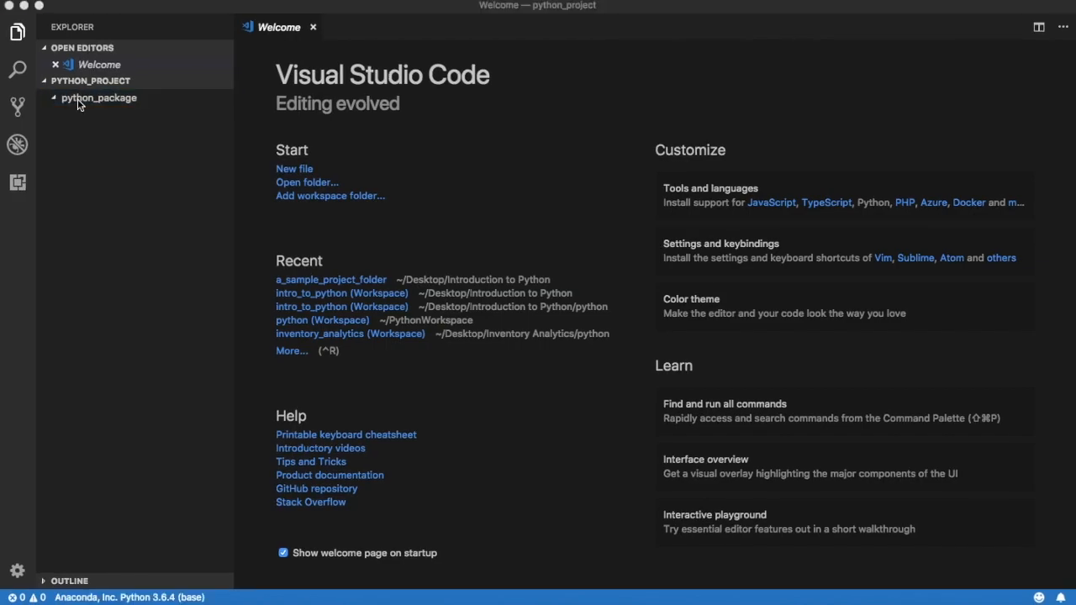
Step: Create python_module.py inside python_package and open it in the editor
right_click(98, 97)
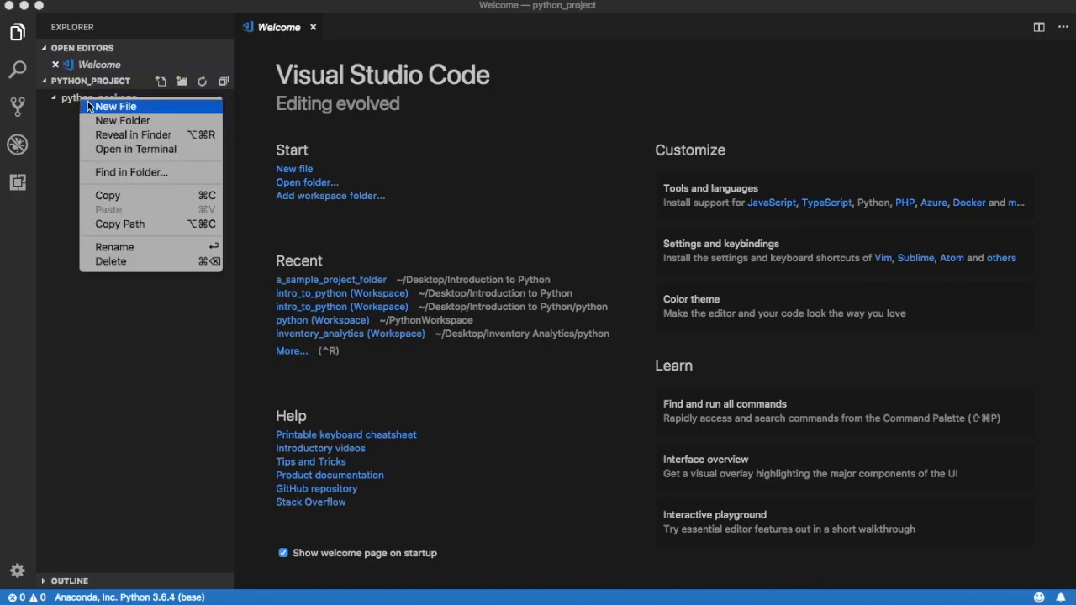
left_click(115, 106)
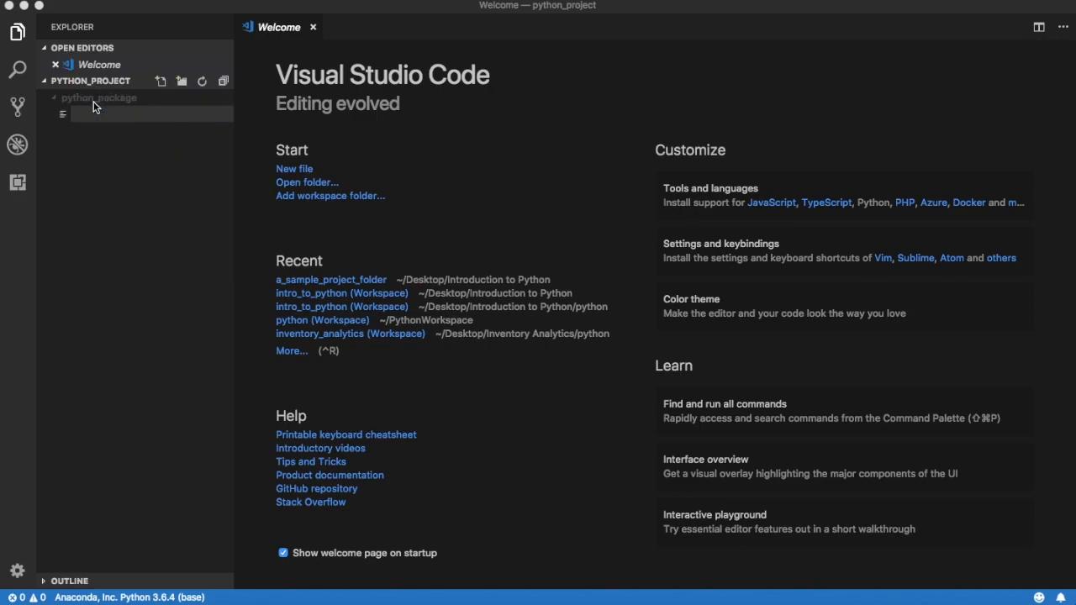
type("python_mod")
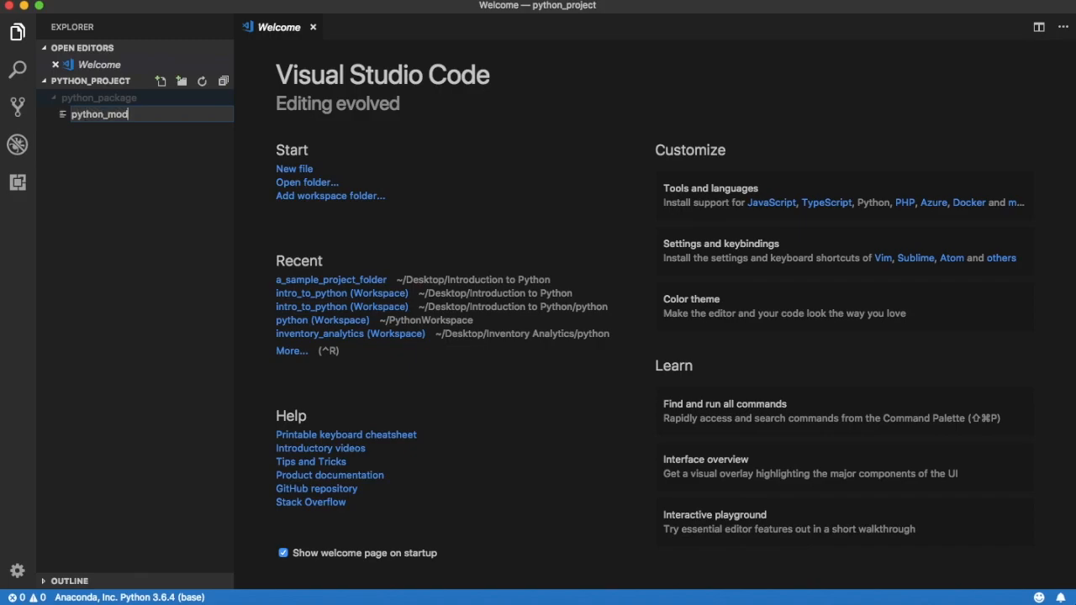
key("Enter")
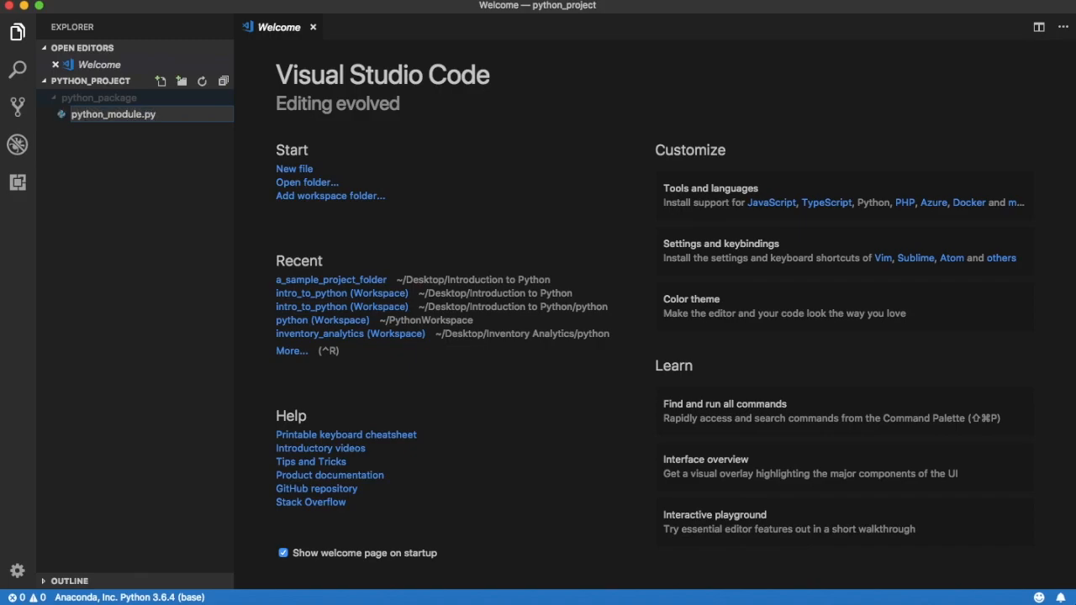
double_click(113, 114)
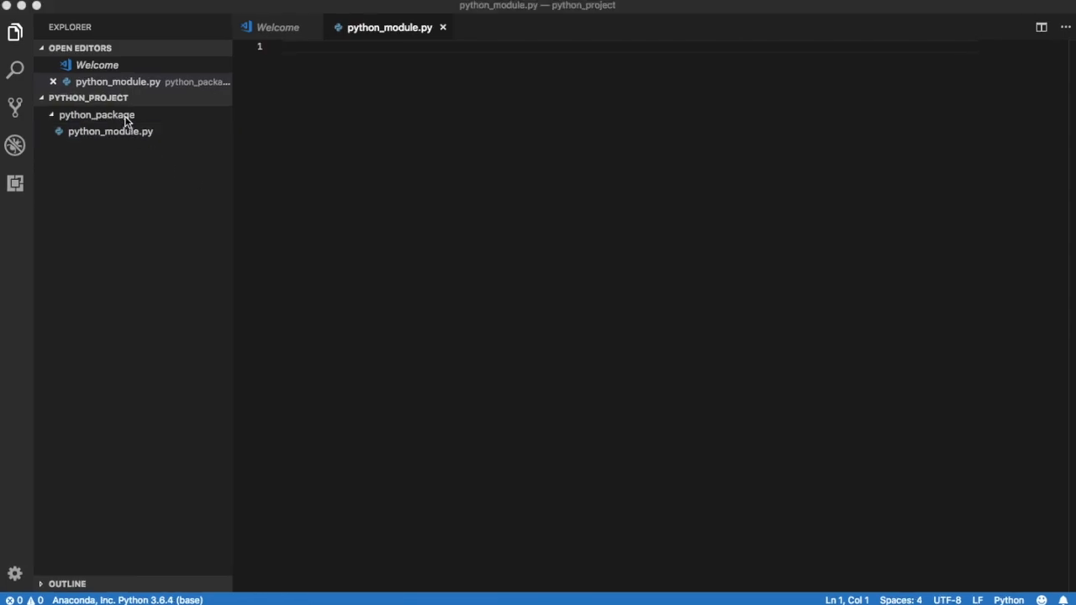
Step: Add a new __init__.py file inside the python_package folder
right_click(98, 115)
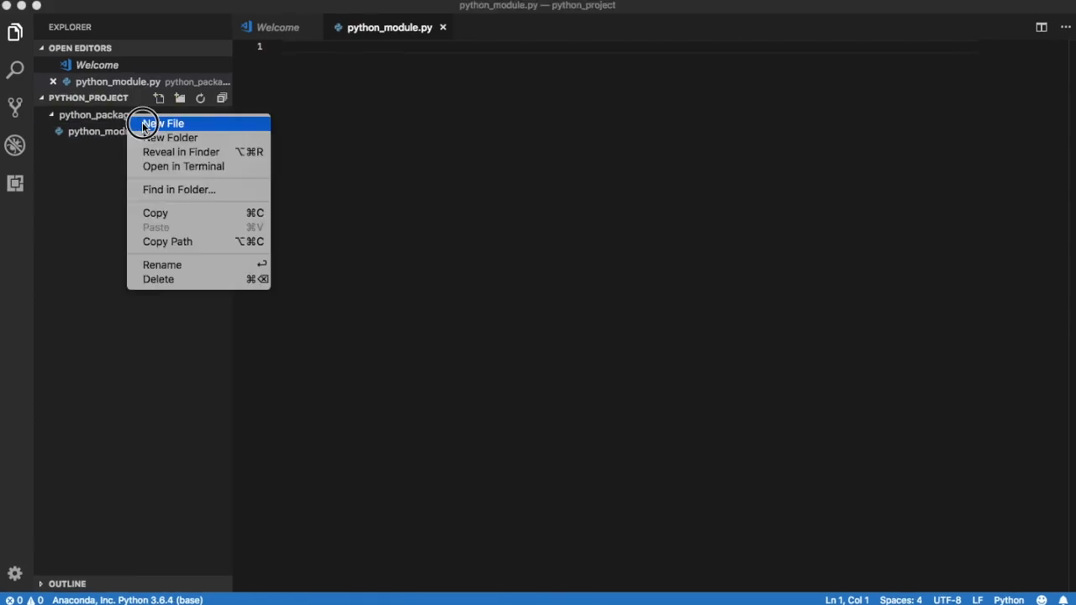
left_click(163, 122)
type("__init__.py")
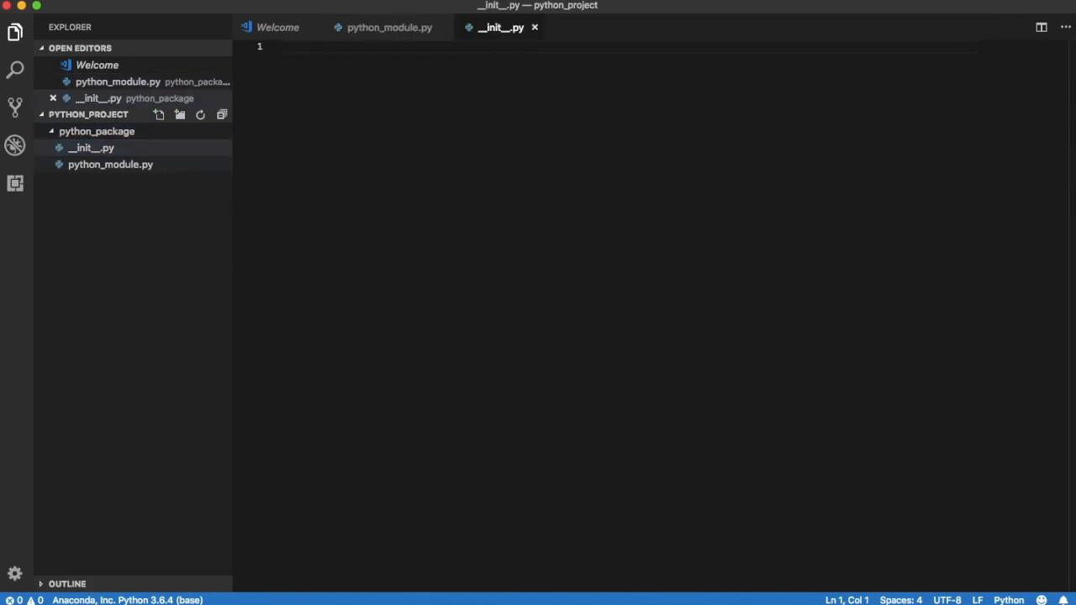
Step: Start a new top-level file in python_project, typing '__ini' as its name
right_click(91, 147)
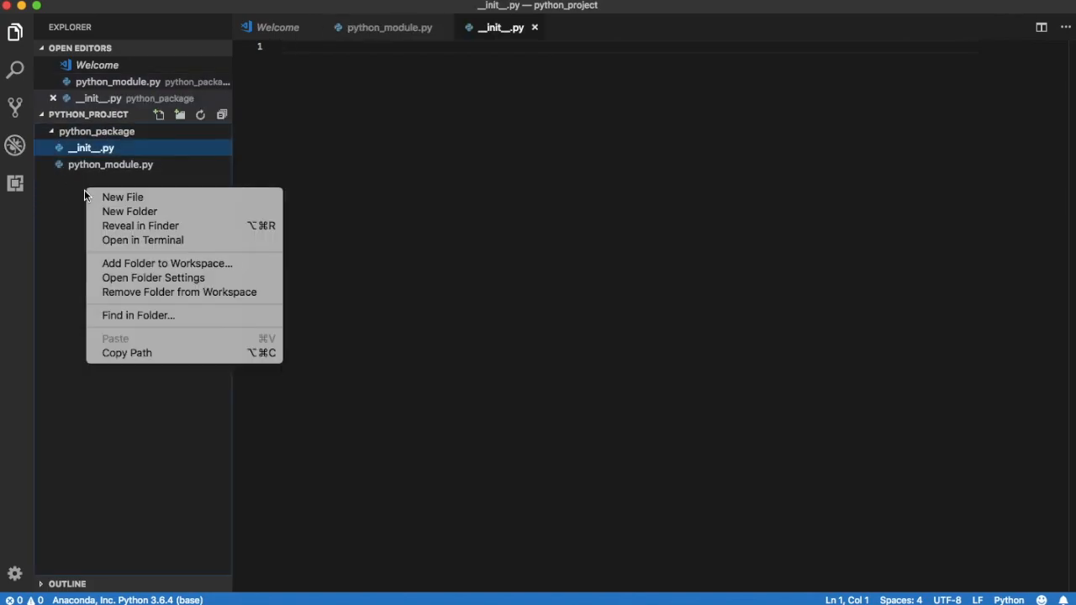
left_click(122, 196)
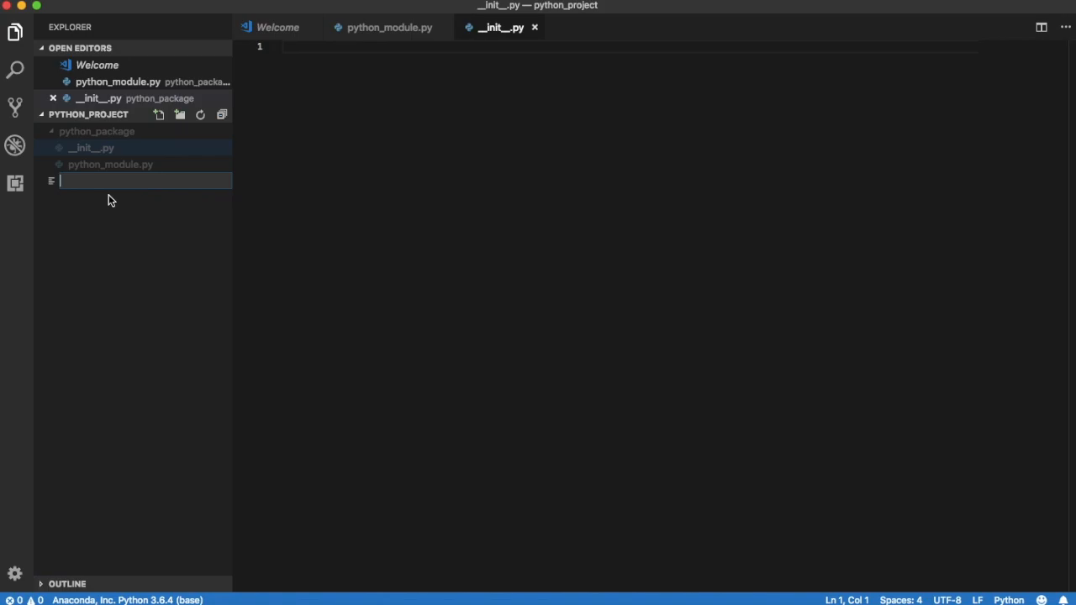
type("__ini")
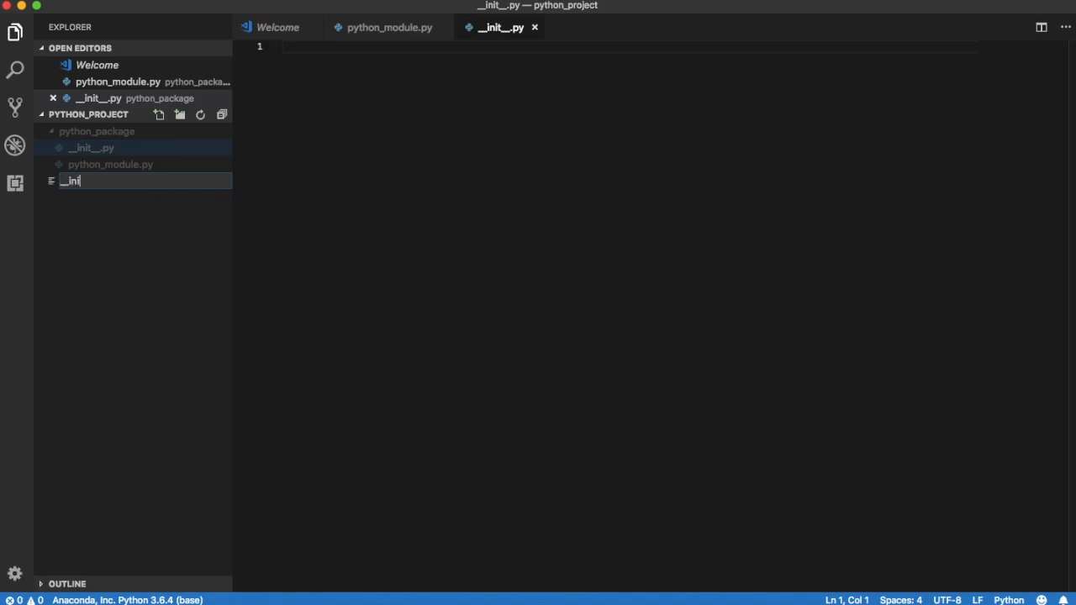